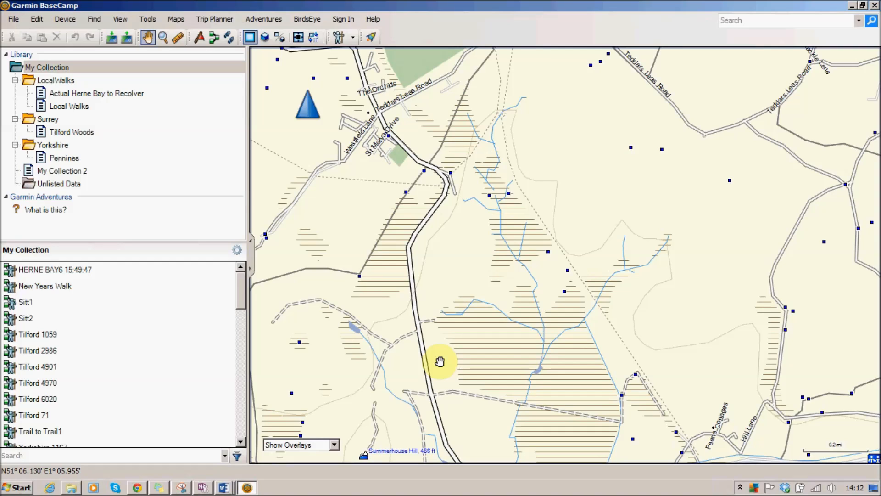
# Drag across the BaseCamp map to bring the footpaths into view for the new track.
pyautogui.moveTo(440, 362); pyautogui.dragTo(604, 355)
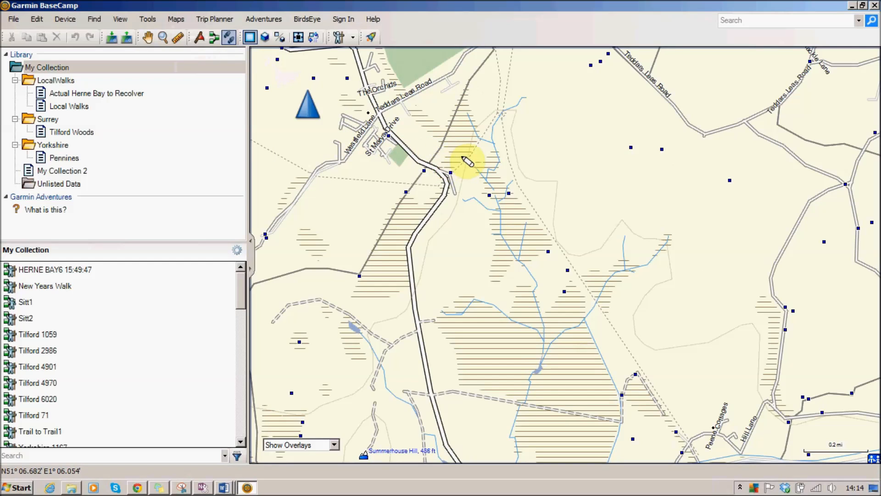
# Place the first point of the new grey track named Track on the map.
pyautogui.click(28, 432)
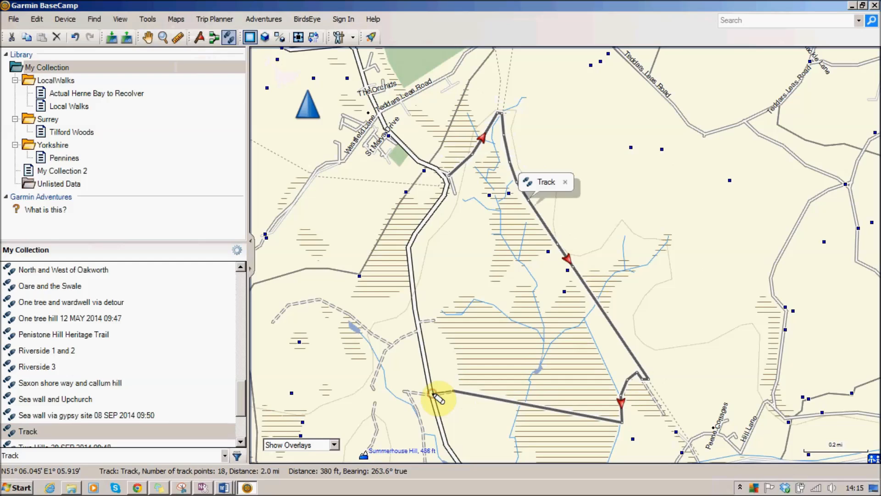